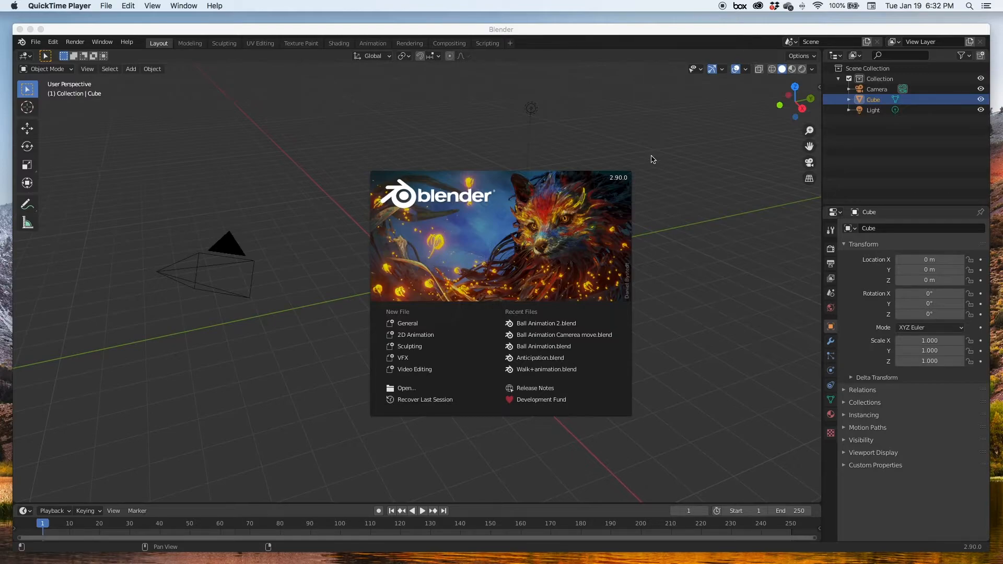
pyautogui.moveTo(421, 343)
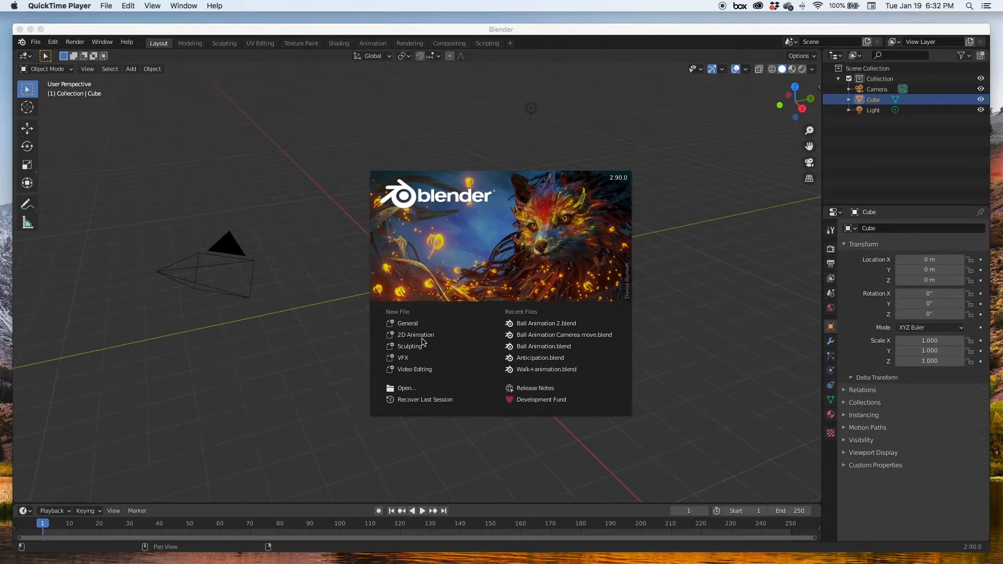
pyautogui.moveTo(415, 334)
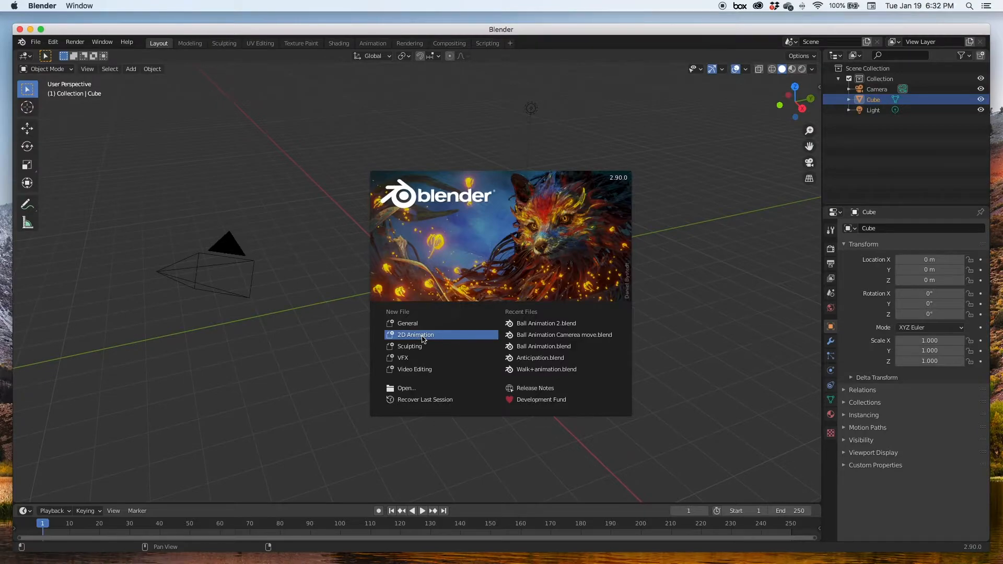
# - Start a new 2D Animation file from the splash screen
pyautogui.click(416, 334)
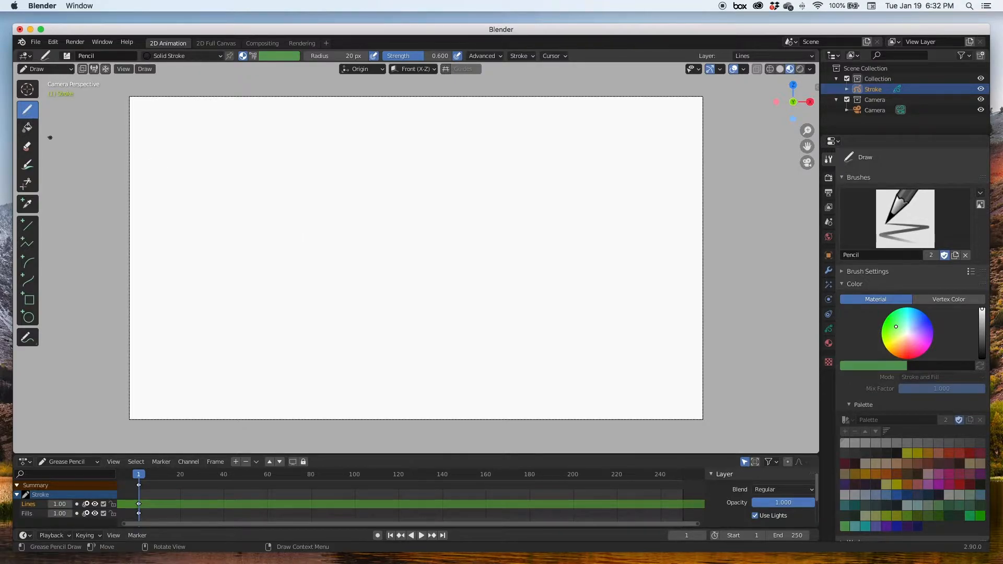
pyautogui.moveTo(28, 128)
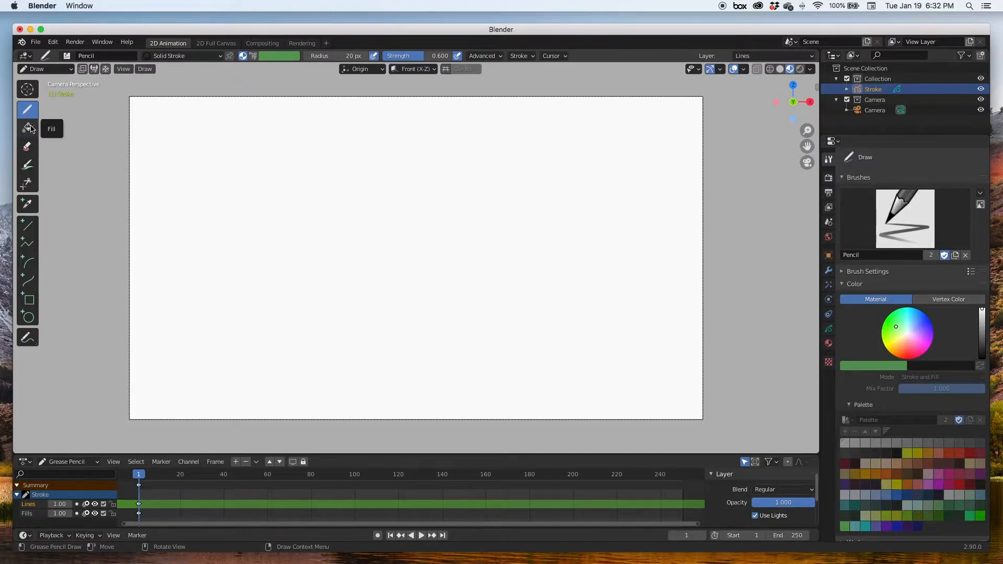
pyautogui.moveTo(66, 56)
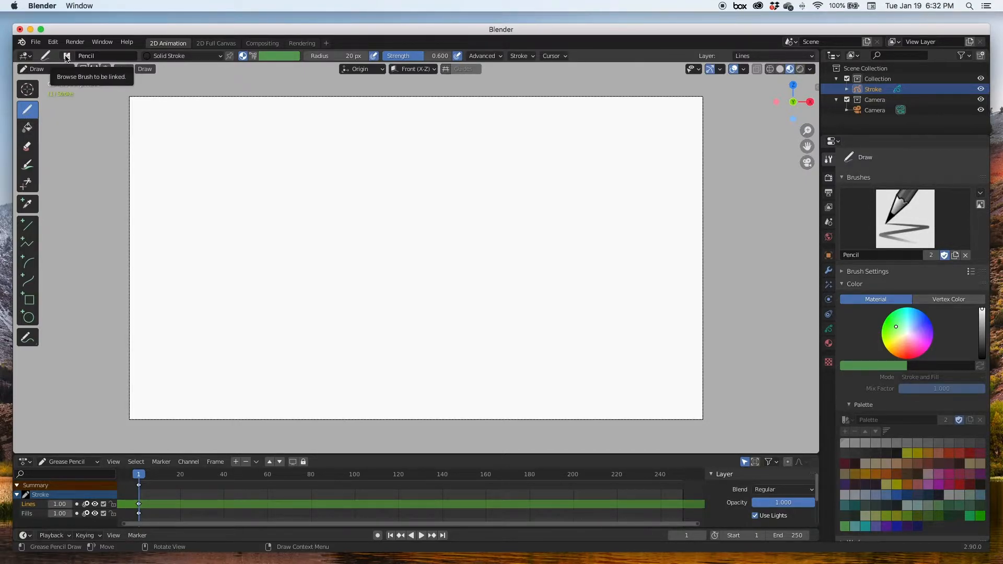
# - Switch the drawing brush from Pencil to Pen with 51 px radius and strength 1.0
pyautogui.click(65, 56)
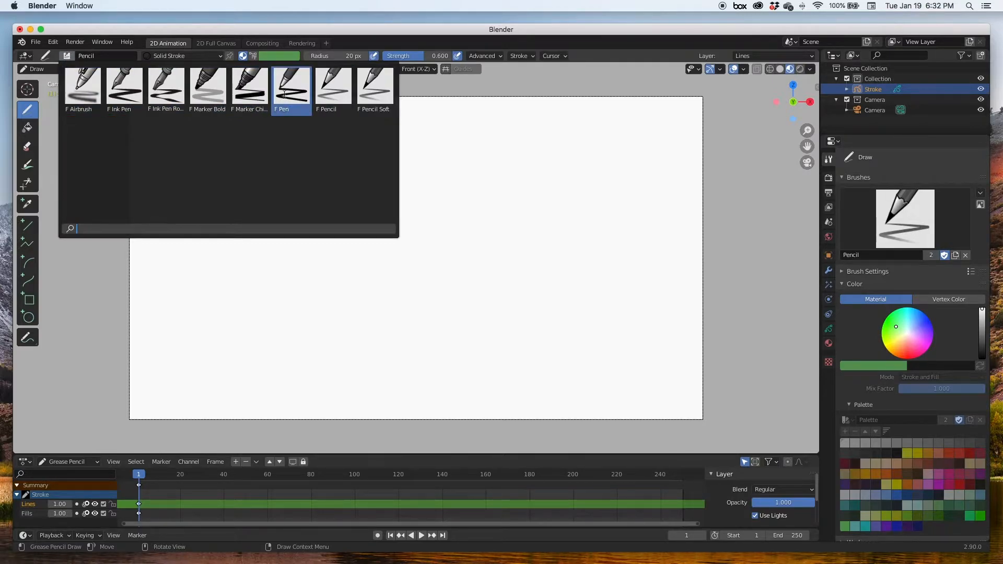
pyautogui.click(291, 86)
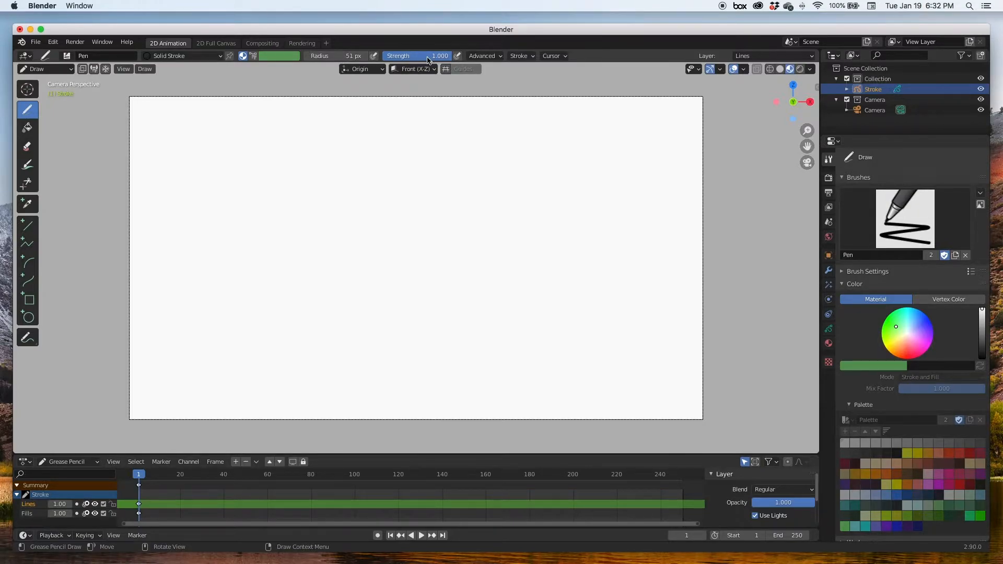
pyautogui.click(358, 162)
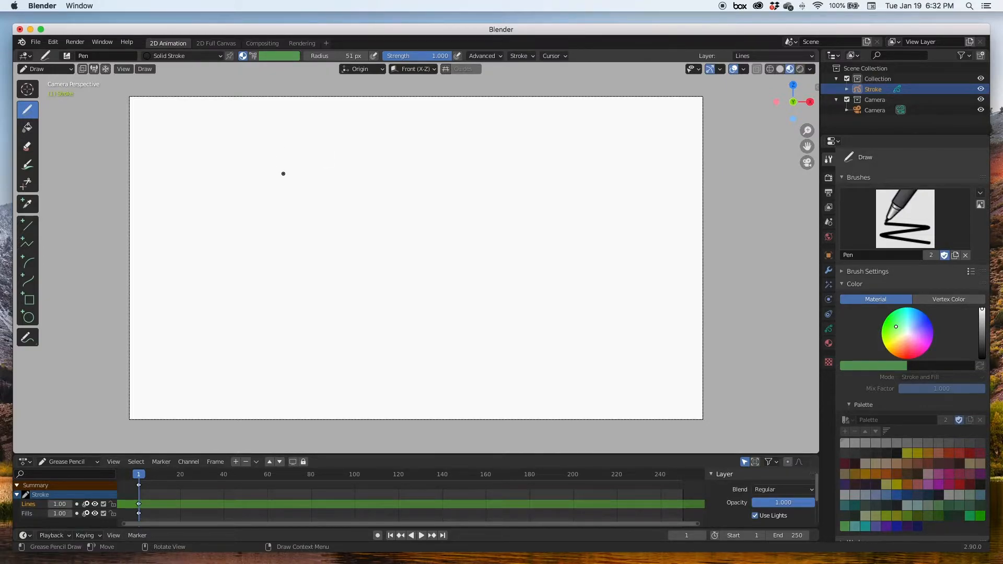
# - Draw a closed oval on the left and a second oval with a top gap on the right
pyautogui.moveTo(220, 265); pyautogui.dragTo(293, 171)
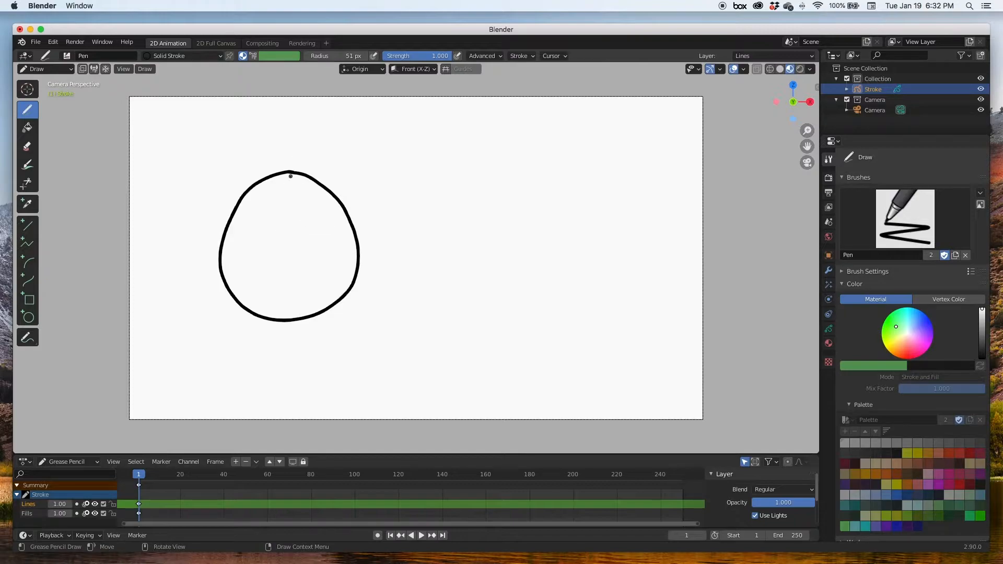
pyautogui.moveTo(455, 172)
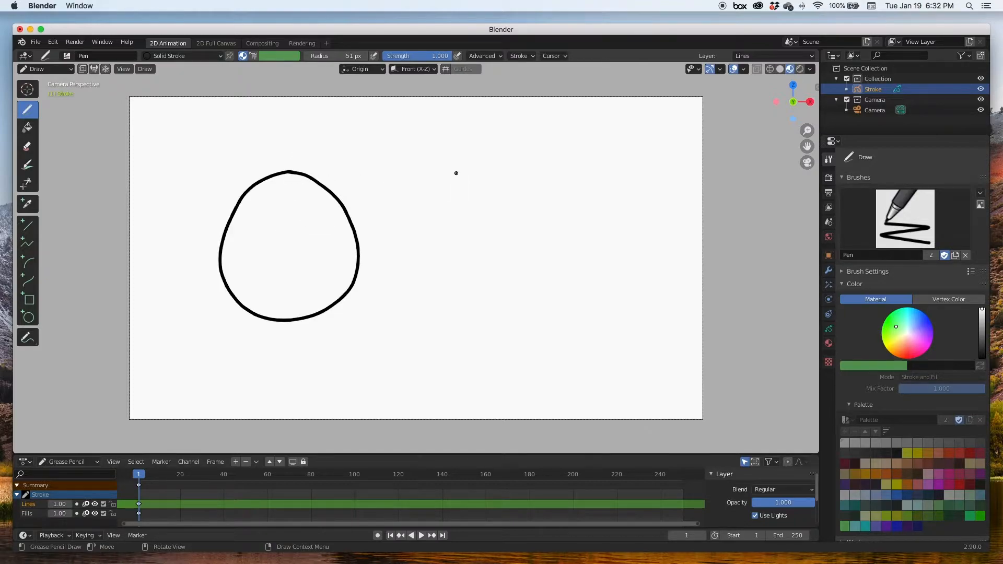
pyautogui.moveTo(456, 171); pyautogui.dragTo(494, 291)
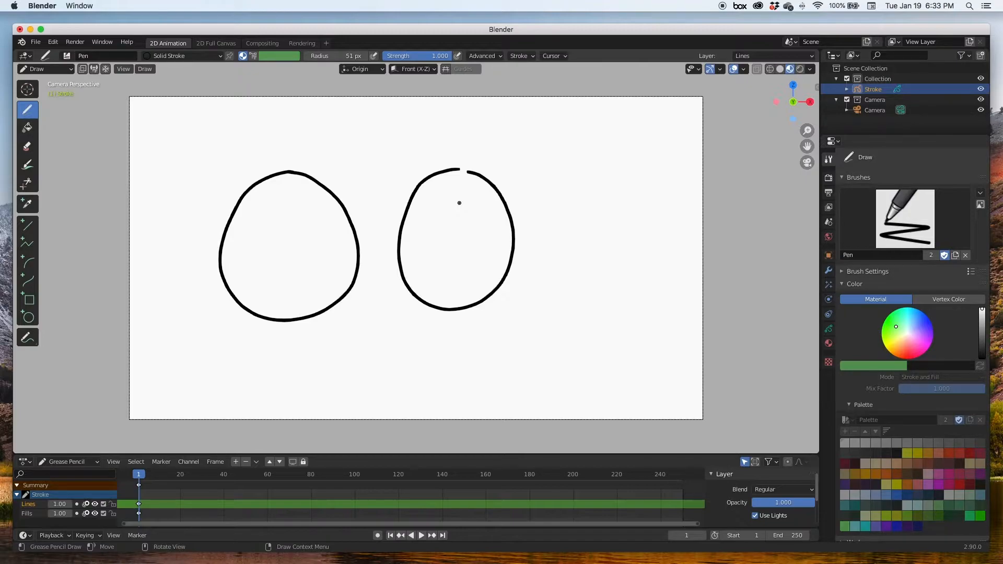
pyautogui.moveTo(274, 250)
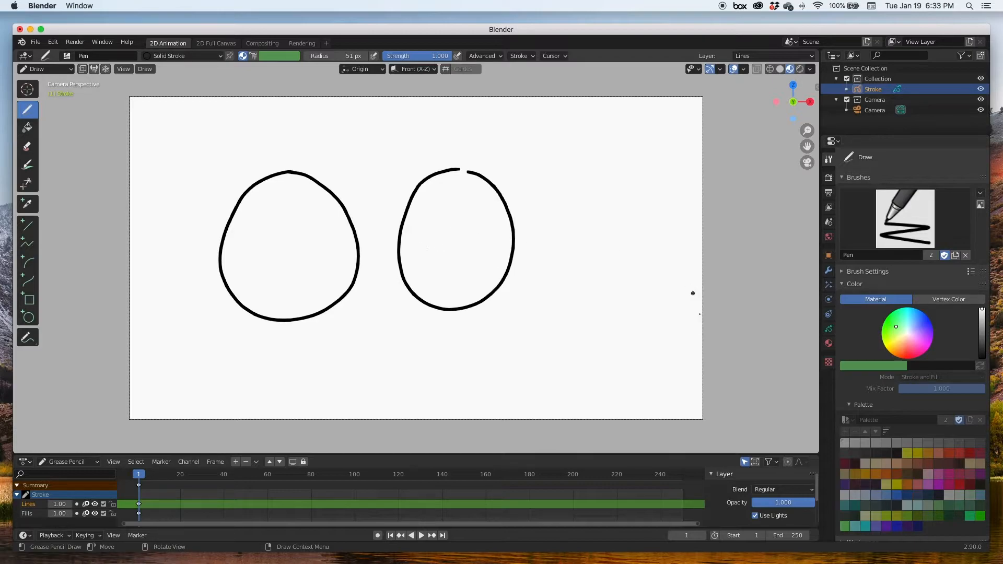
pyautogui.moveTo(740, 385)
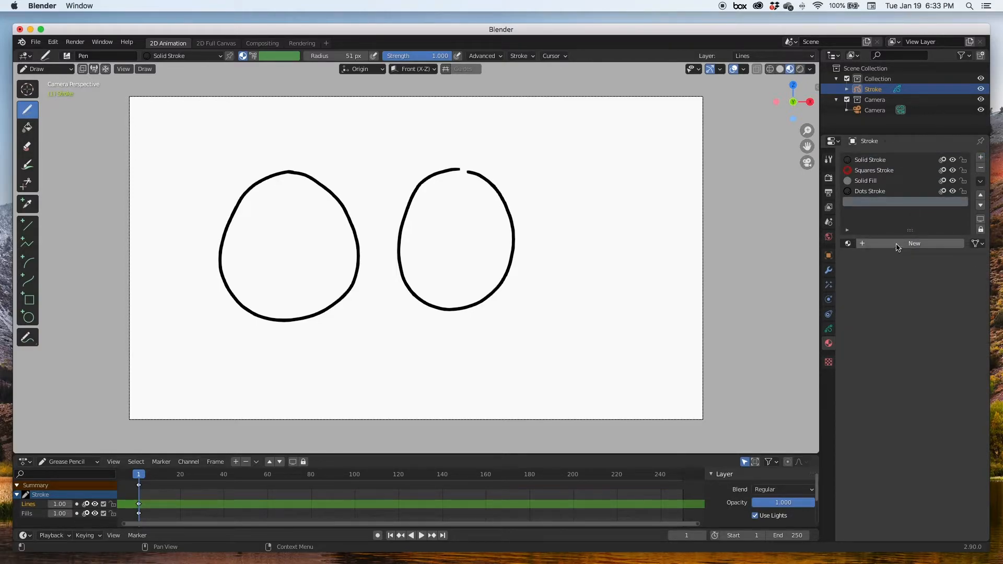
# - Add a material named RED with fill enabled and a red fill colour
pyautogui.click(913, 243)
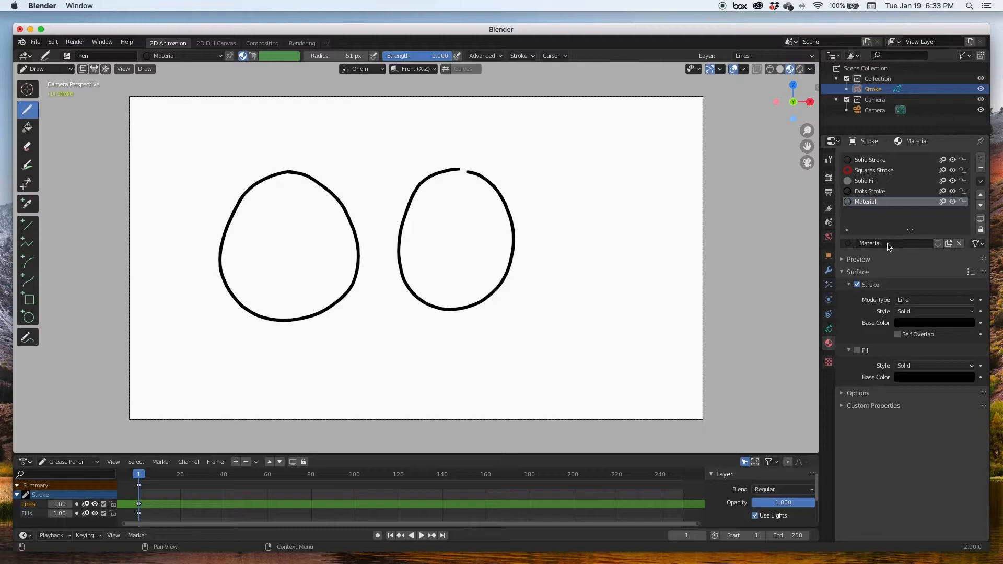
pyautogui.doubleClick(895, 243)
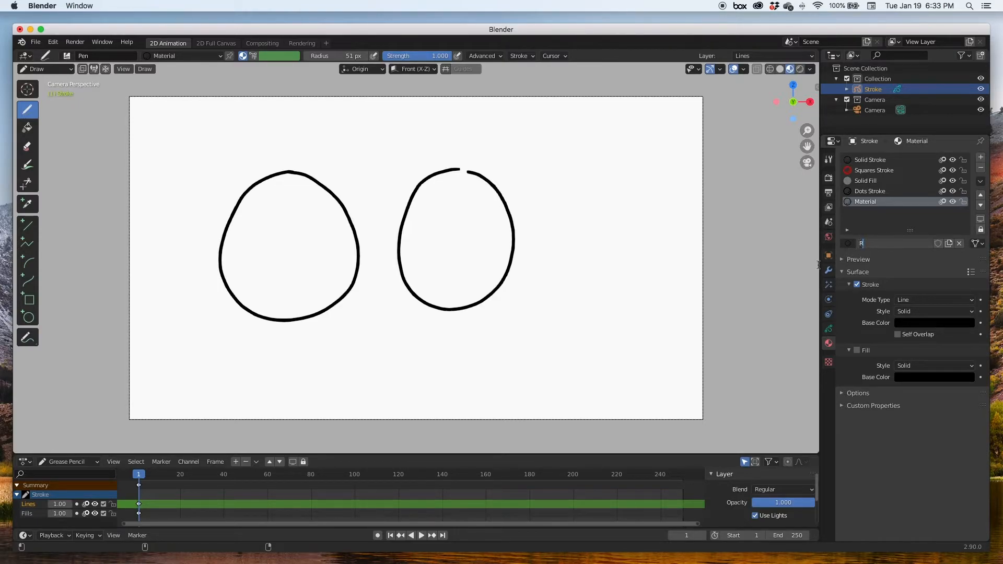
pyautogui.write('ED')
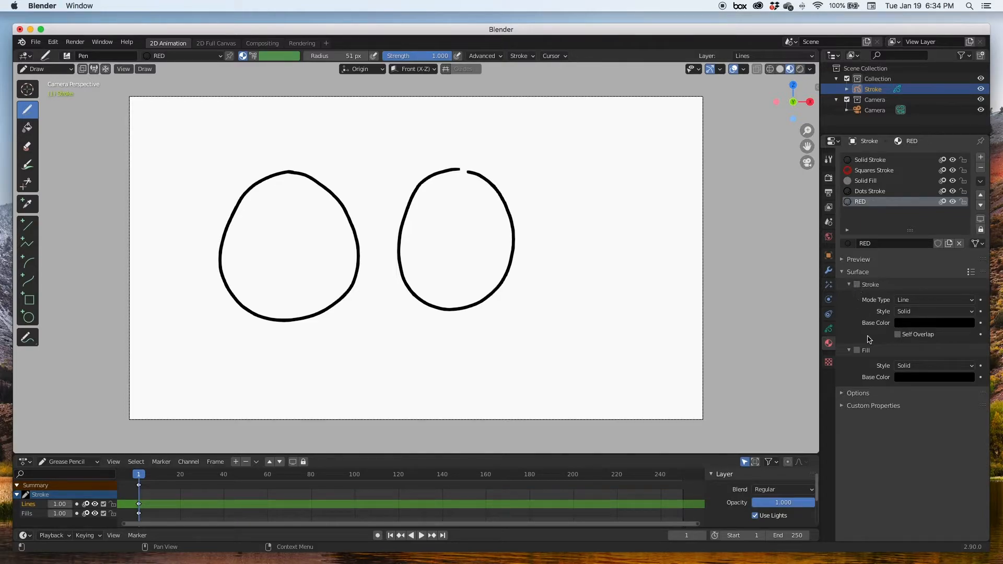
pyautogui.click(857, 350)
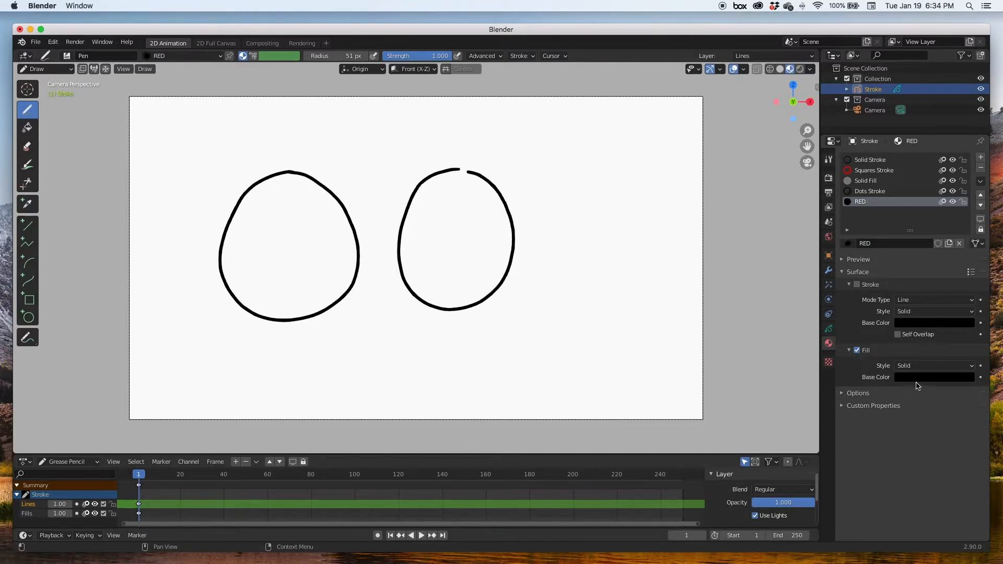
pyautogui.click(933, 377)
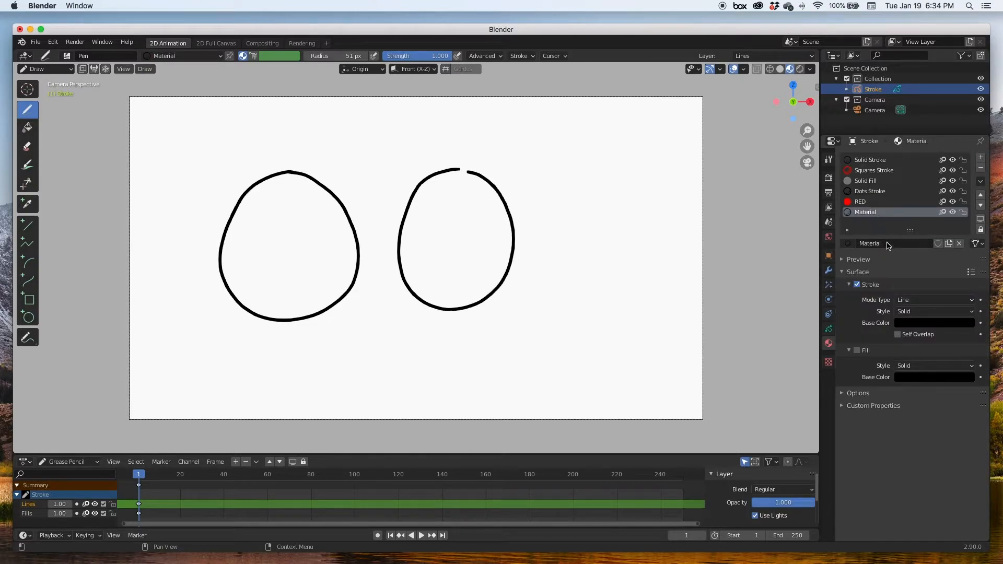
# - Rename the second material GREEN, enable its fill and pick green as the fill colour
pyautogui.doubleClick(889, 243)
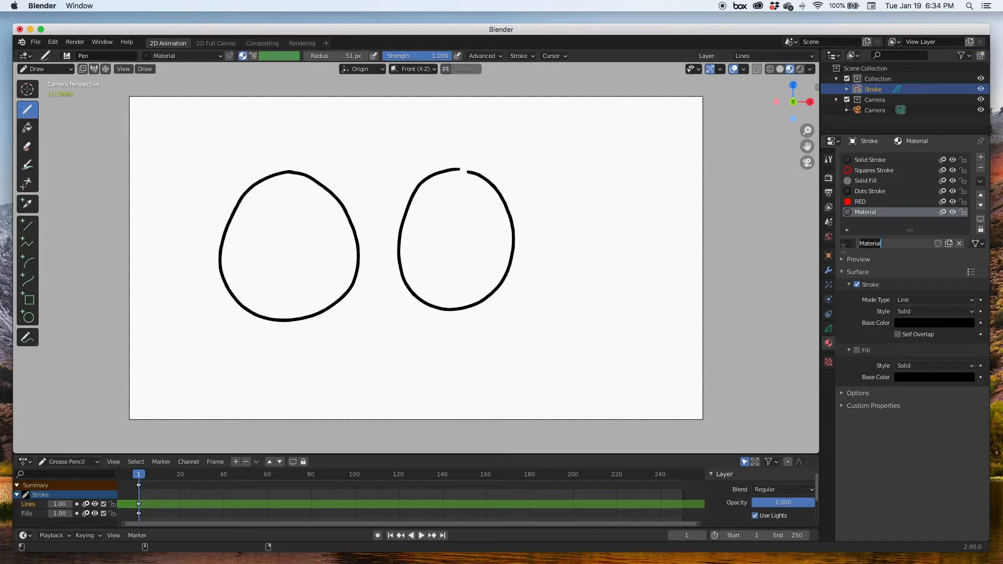
pyautogui.write('GREEN')
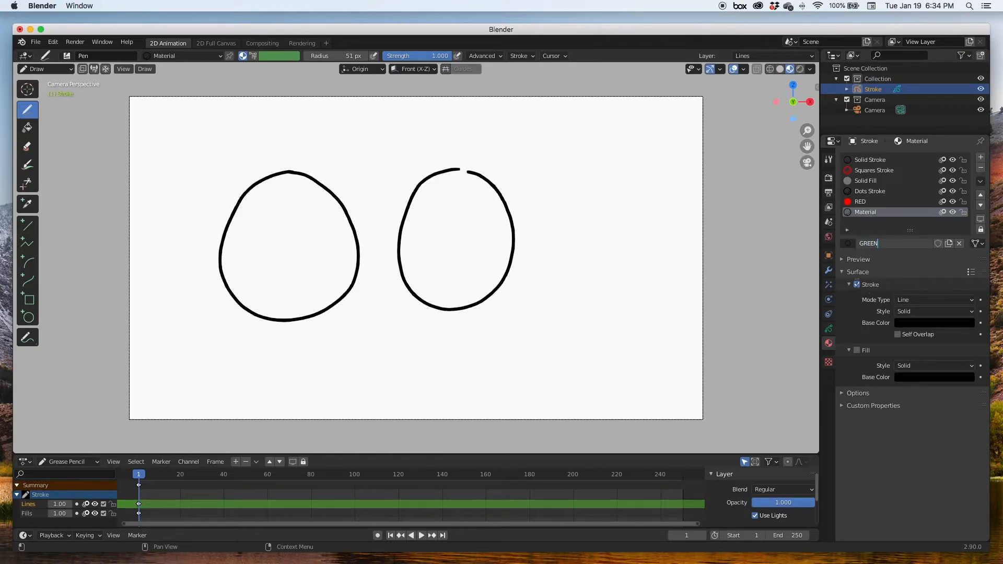
pyautogui.click(857, 351)
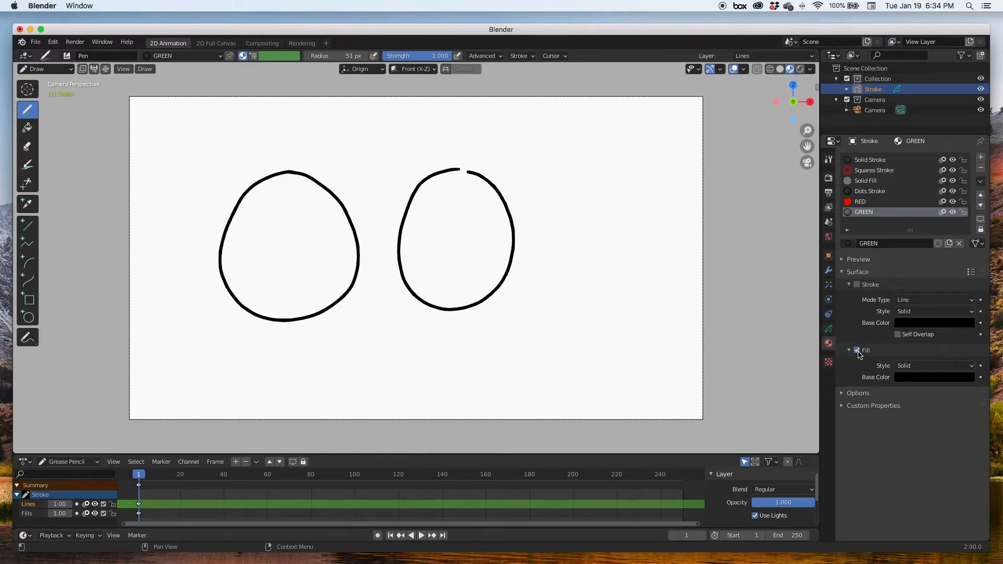
pyautogui.click(934, 376)
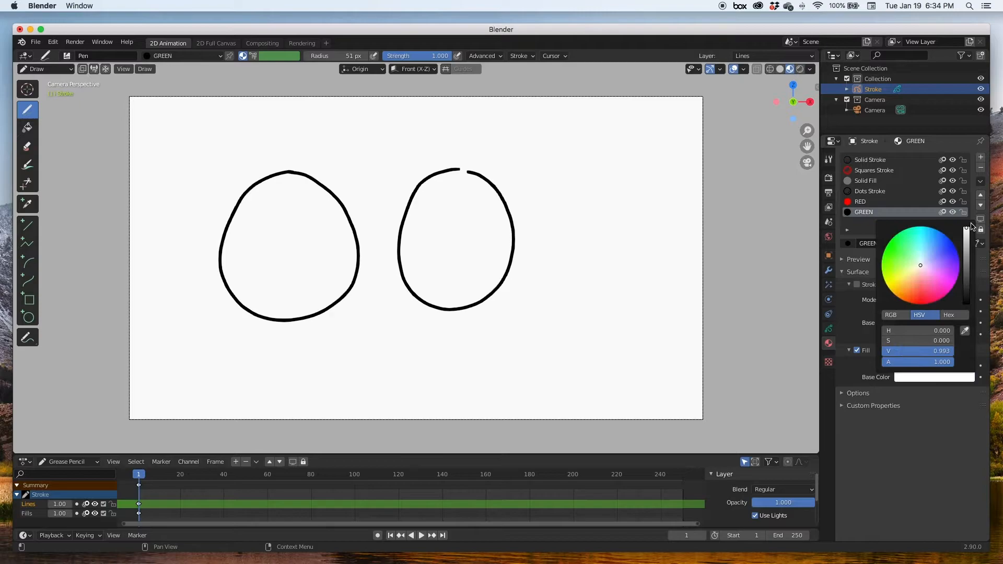
pyautogui.click(885, 254)
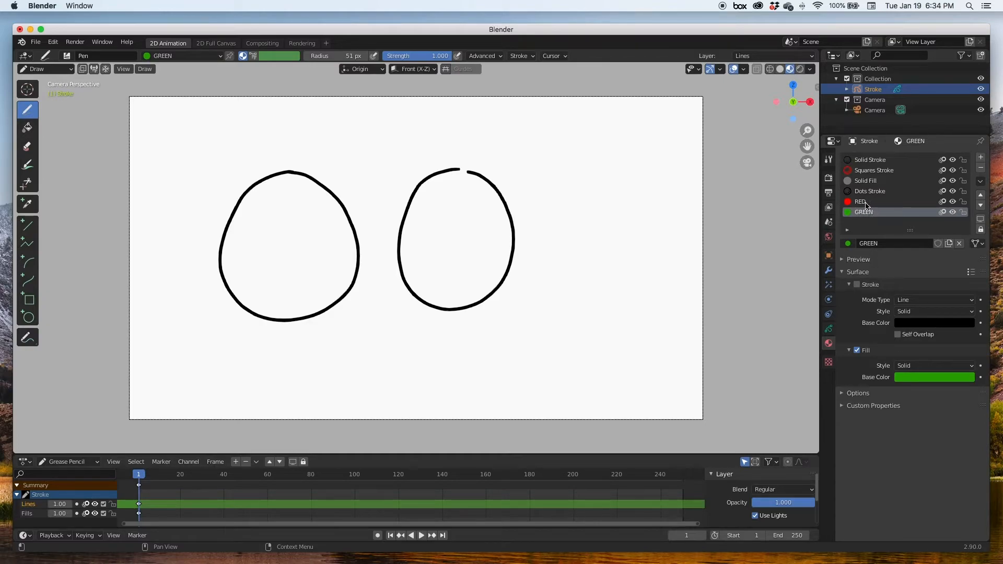
pyautogui.click(185, 56)
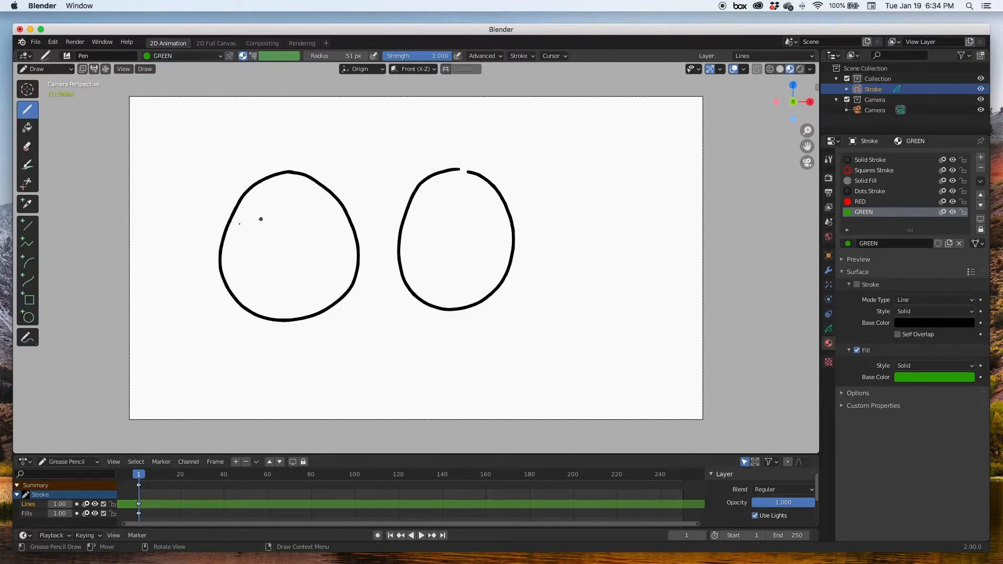
pyautogui.click(28, 128)
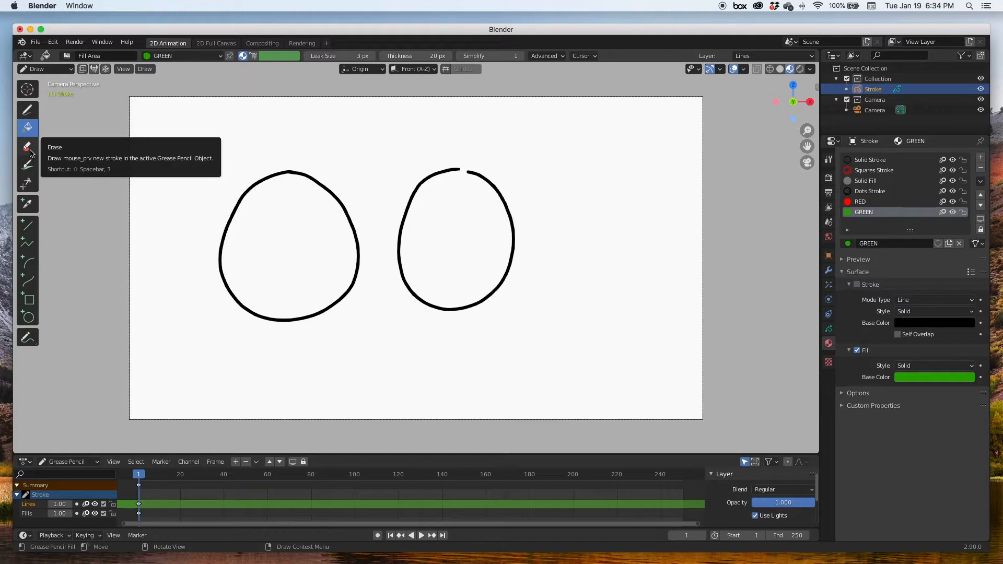
# - Make RED the active material and show the Stroke object's Lines and Fills layers
pyautogui.click(860, 202)
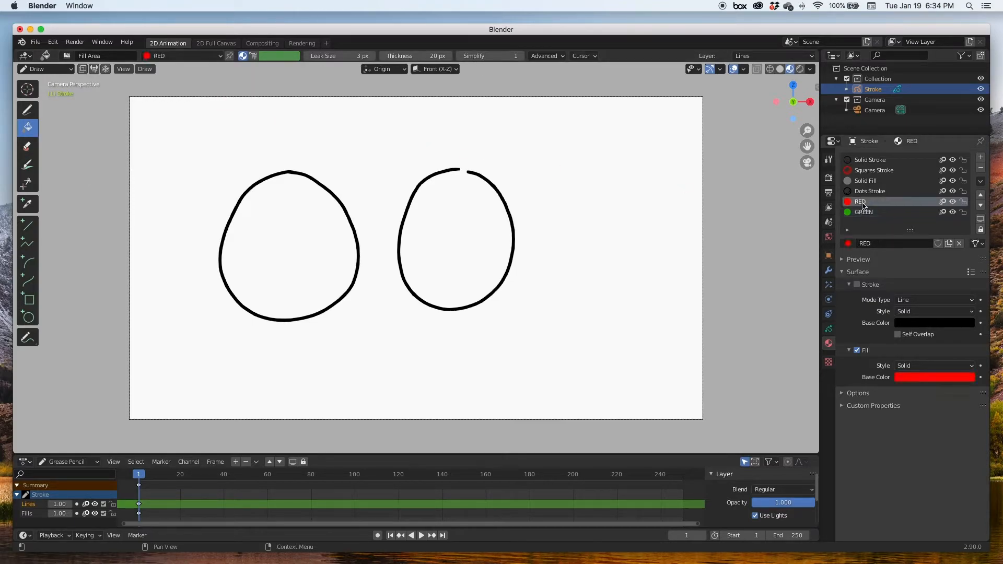
pyautogui.moveTo(860, 203)
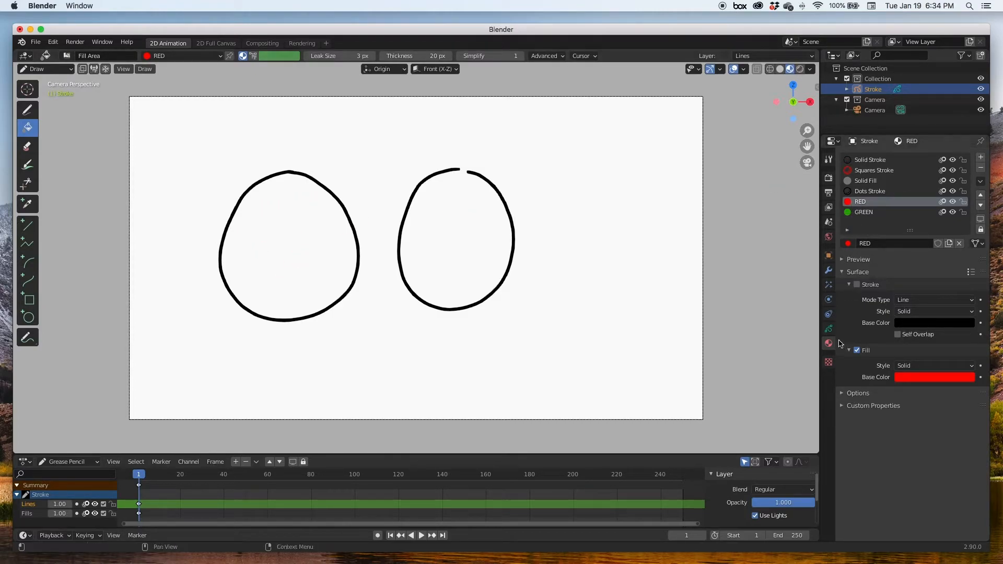
pyautogui.click(829, 328)
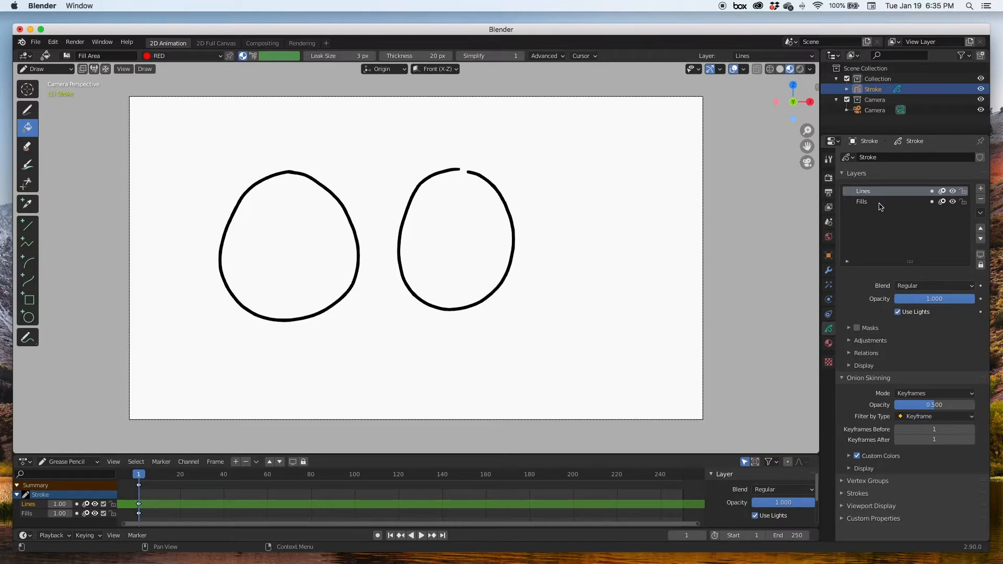
# - Fill the left closed circle solid red on the Fills layer
pyautogui.click(862, 201)
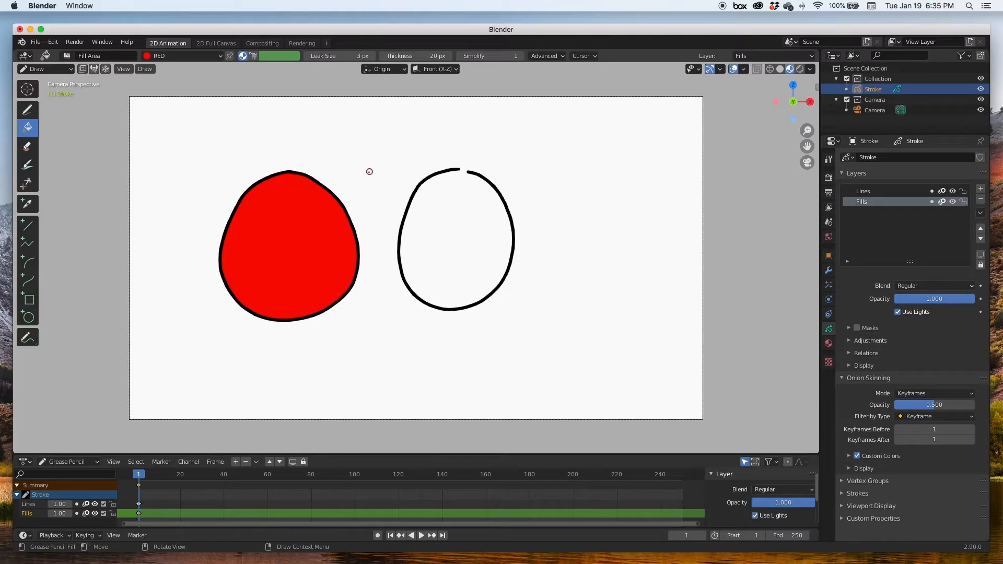
pyautogui.moveTo(215, 286)
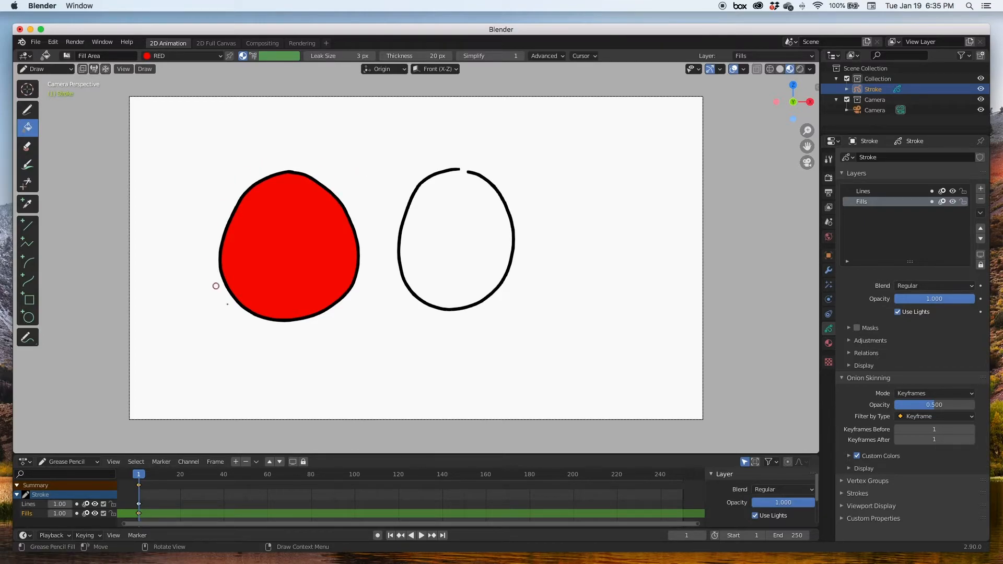
pyautogui.moveTo(220, 220)
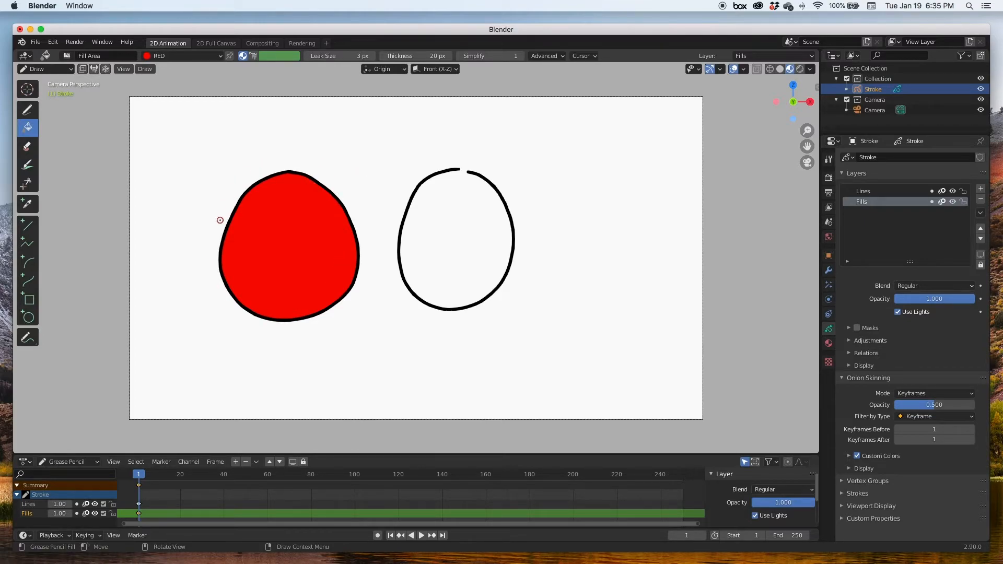
pyautogui.moveTo(248, 115)
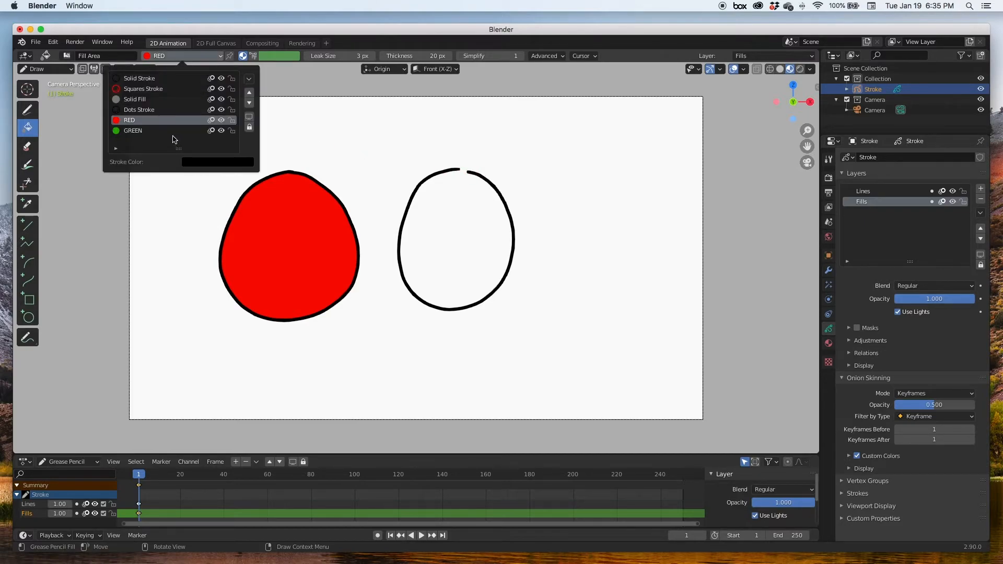
# - Try a GREEN fill in the right circle and undo the leak across the canvas
pyautogui.click(132, 131)
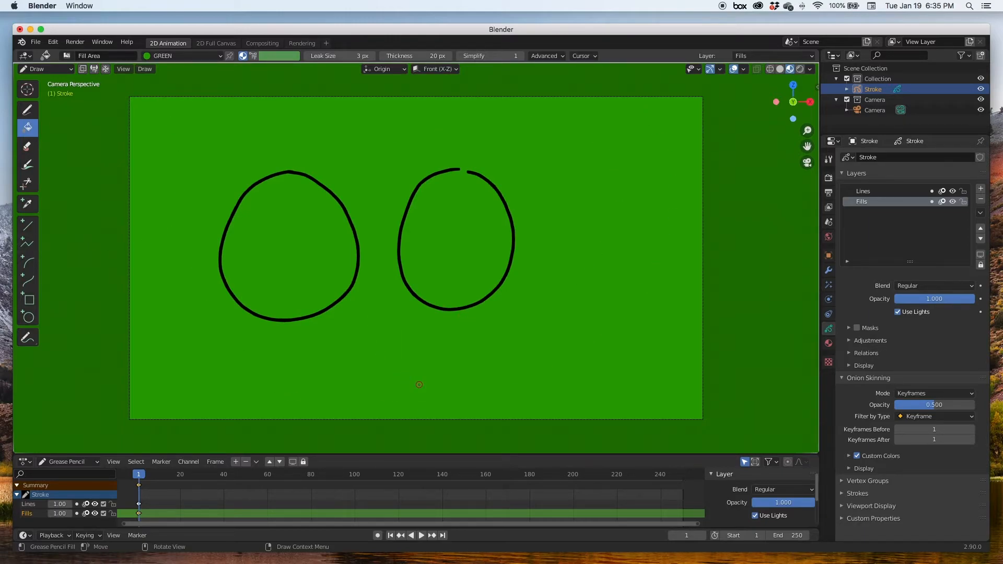
pyautogui.click(288, 250)
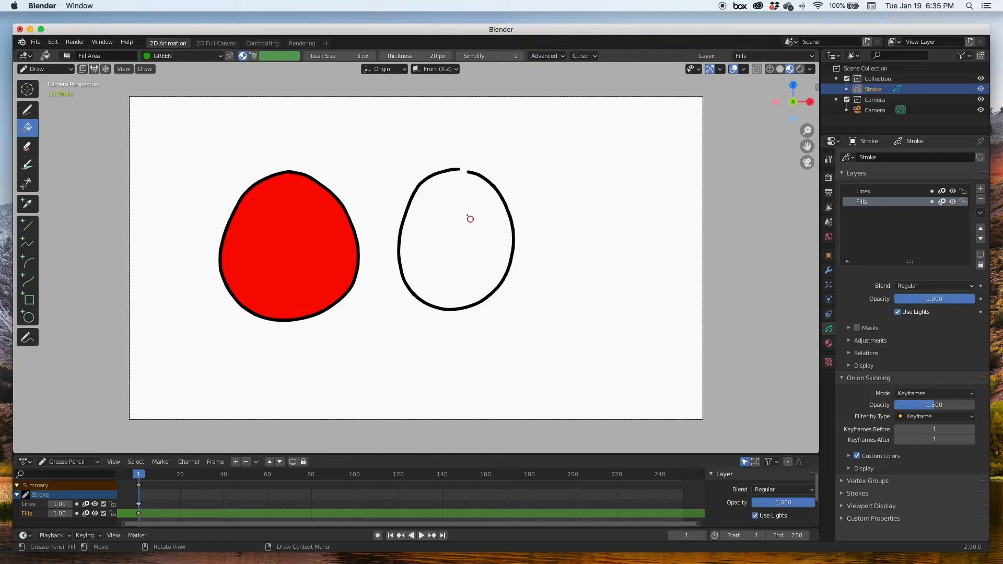
pyautogui.moveTo(473, 203)
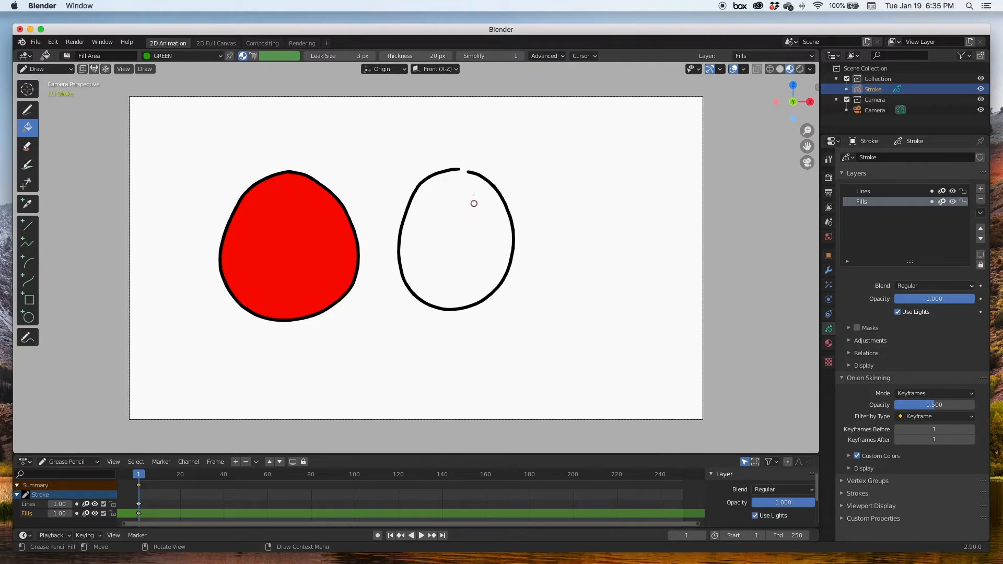
pyautogui.moveTo(437, 215)
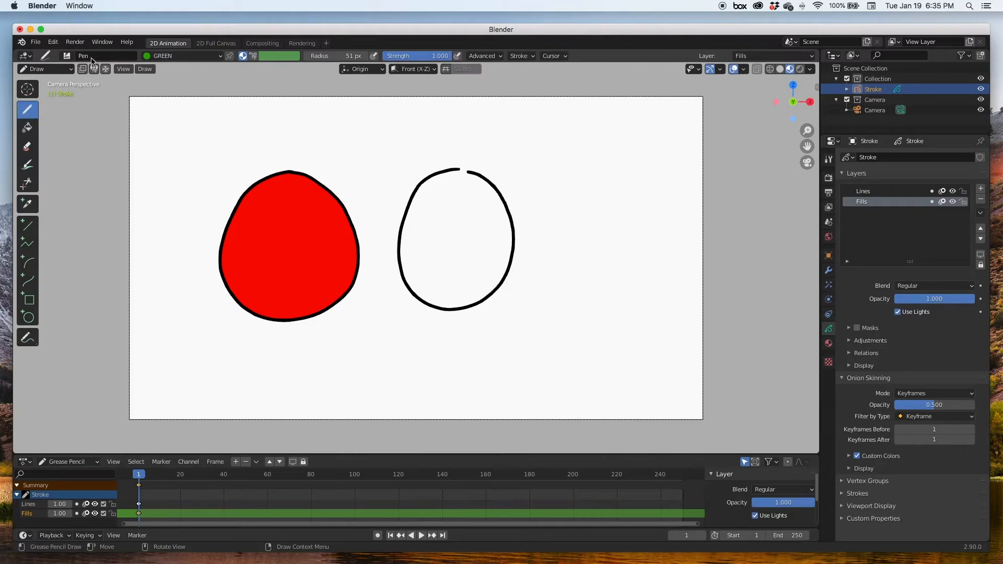
# - Bridge the right circle's top gap with a short black Solid Stroke on the Lines layer
pyautogui.click(183, 56)
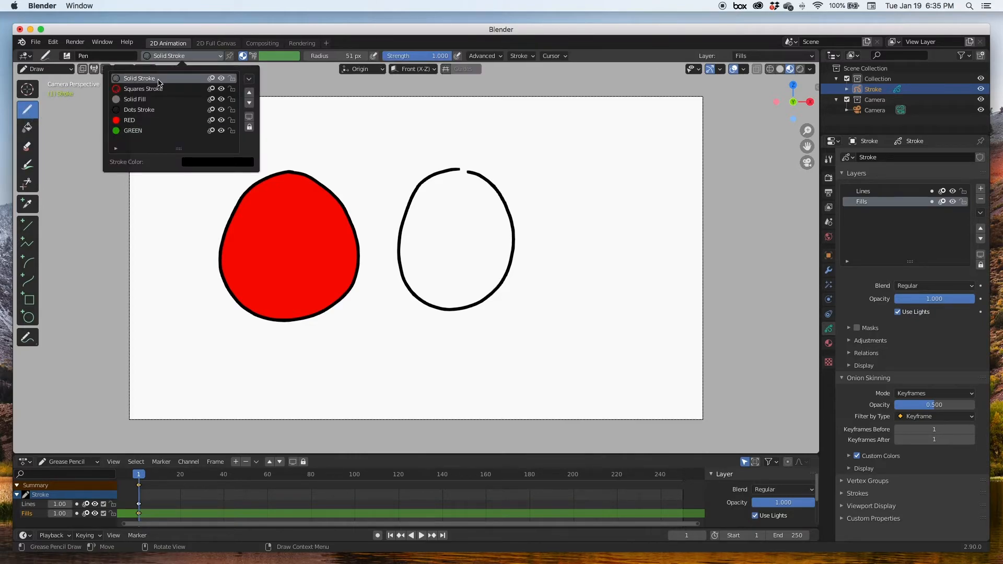
pyautogui.click(863, 191)
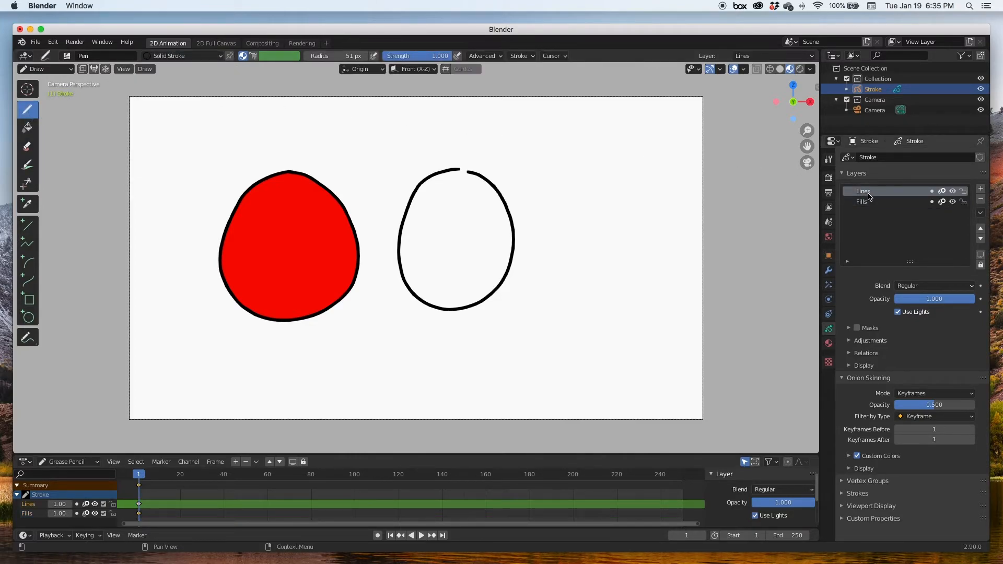
pyautogui.click(863, 191)
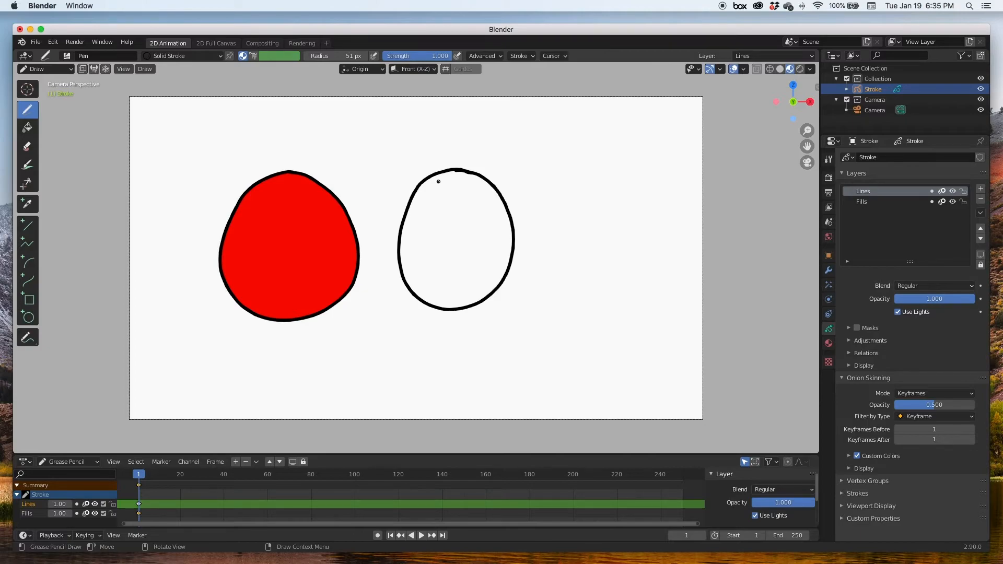
pyautogui.click(28, 128)
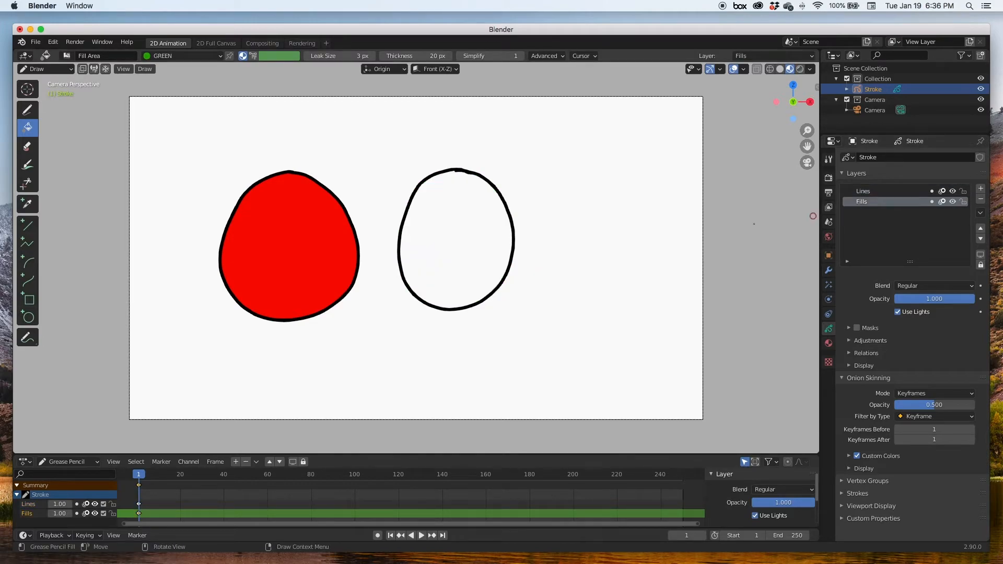
# - Attempt a green fill of the right circle, then undo the black bridging stroke
pyautogui.click(861, 201)
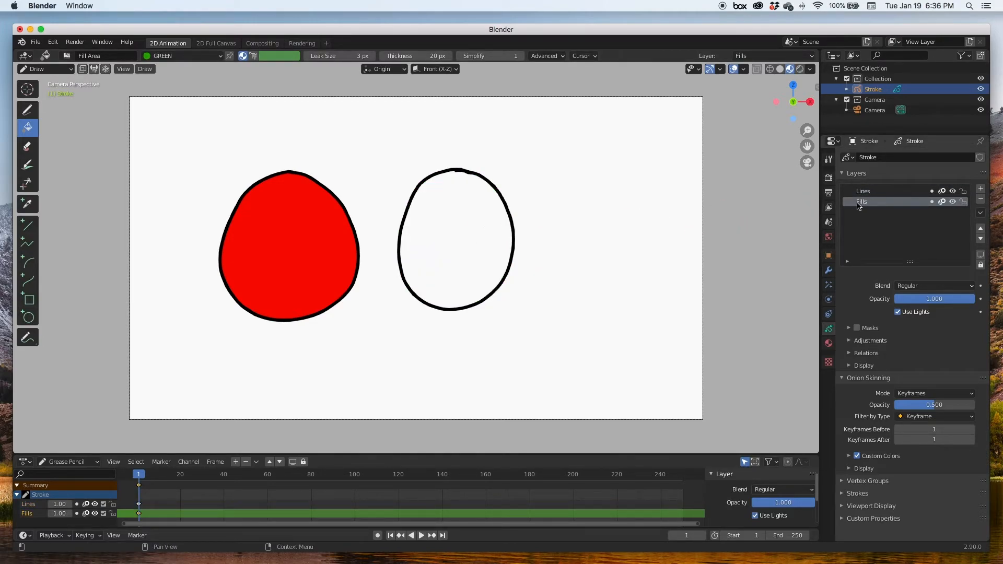
pyautogui.click(449, 245)
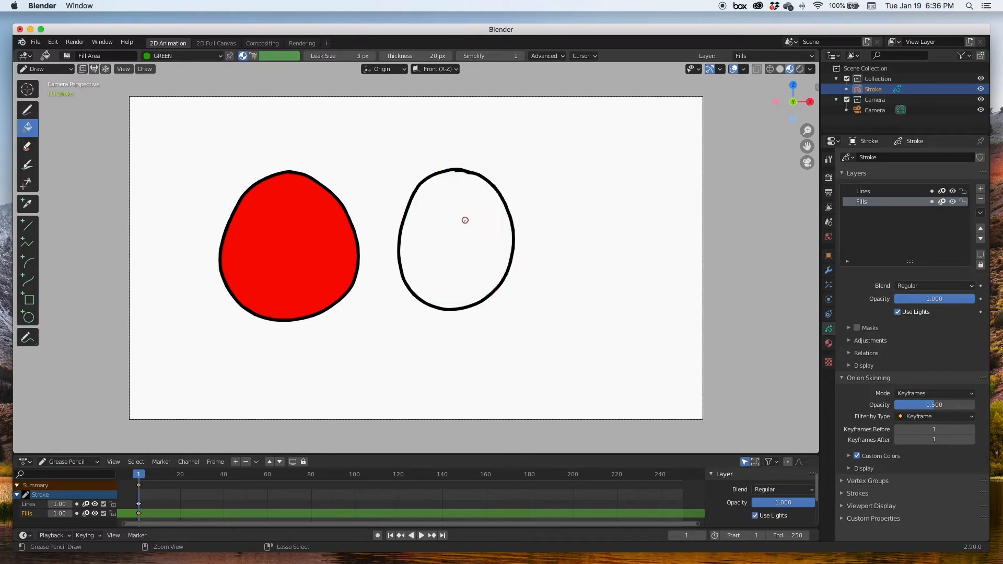
pyautogui.click(862, 190)
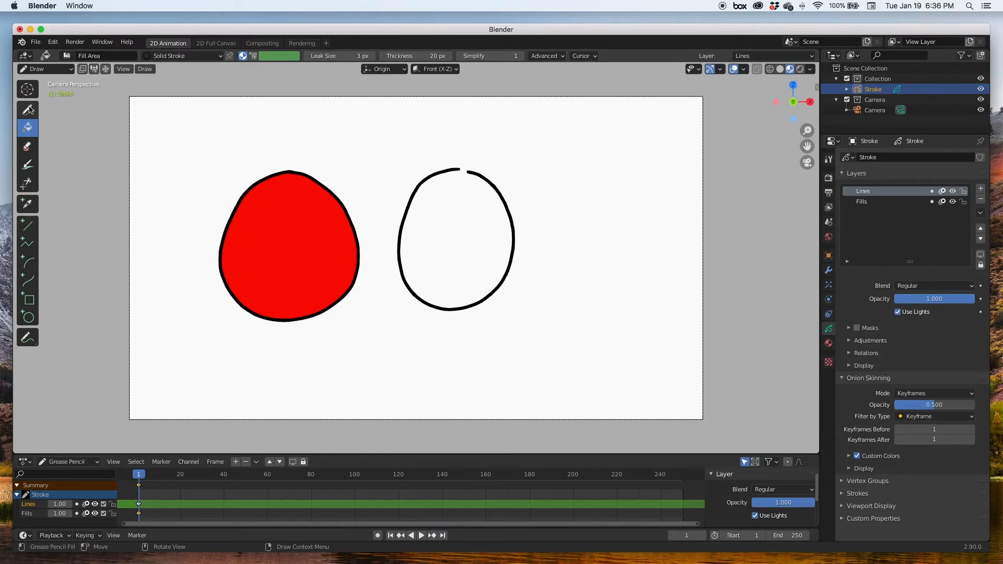
# - Draw a short green stroke across the right circle's top gap, then activate the Fills layer
pyautogui.click(27, 110)
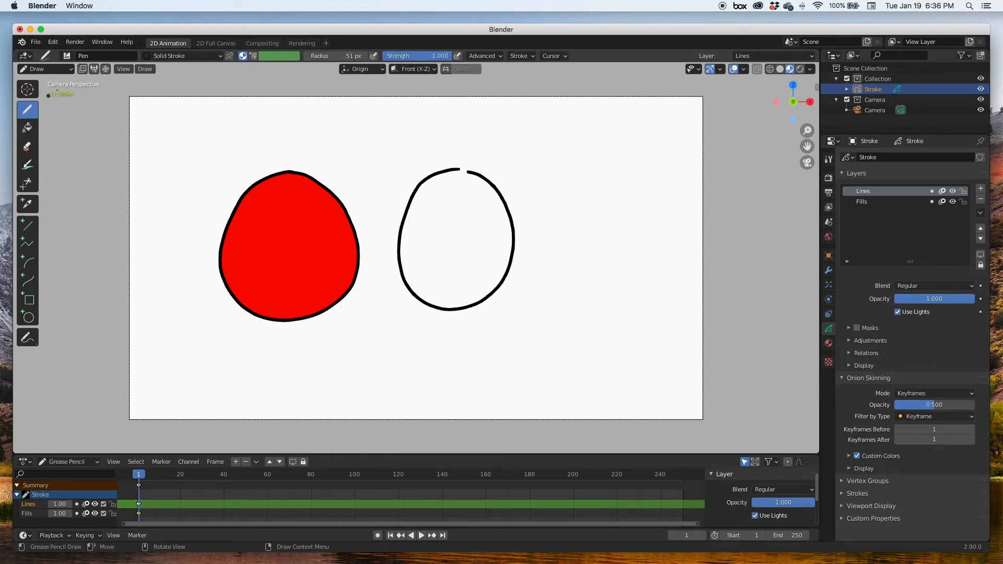
pyautogui.click(182, 56)
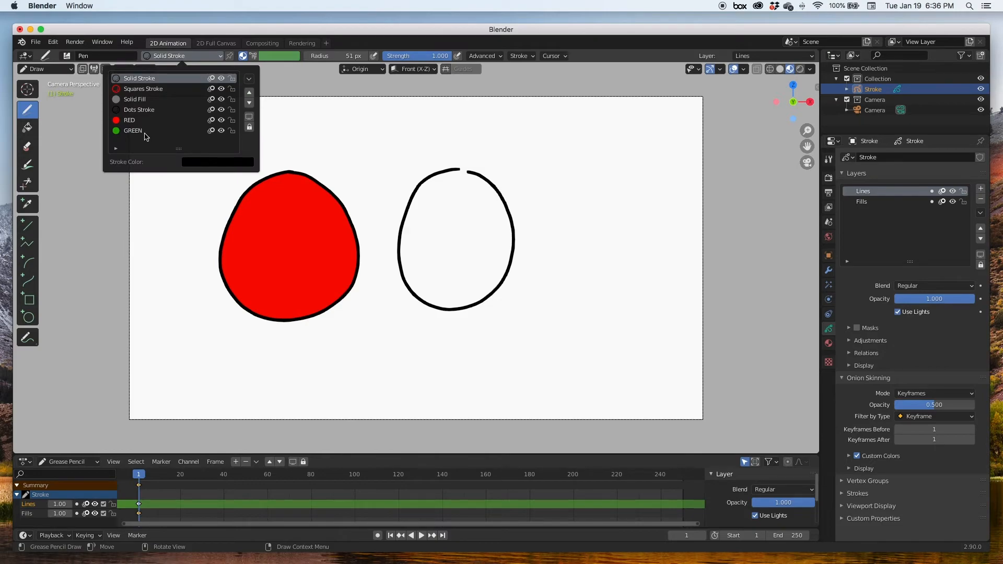
pyautogui.click(133, 131)
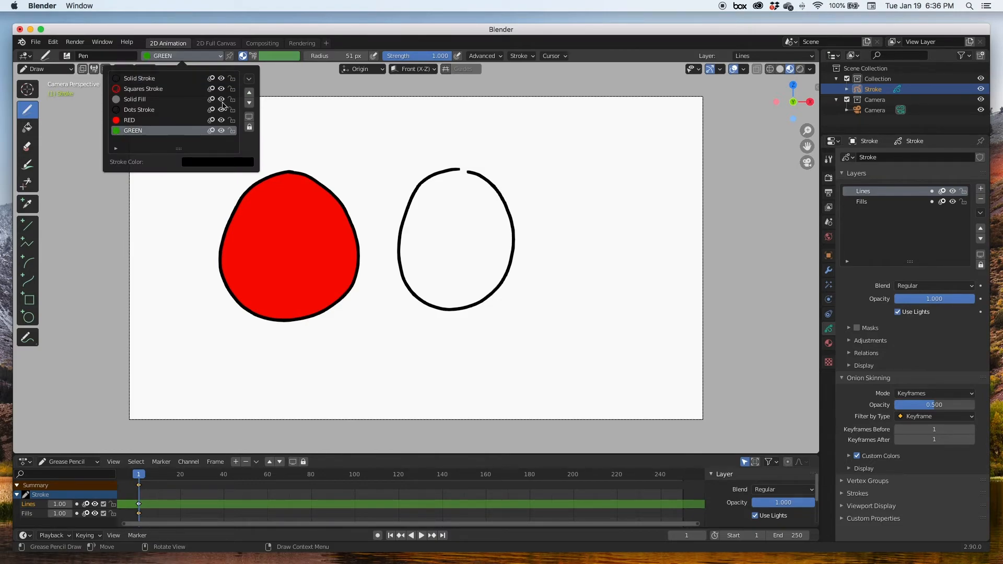
pyautogui.moveTo(582, 179); pyautogui.dragTo(621, 231)
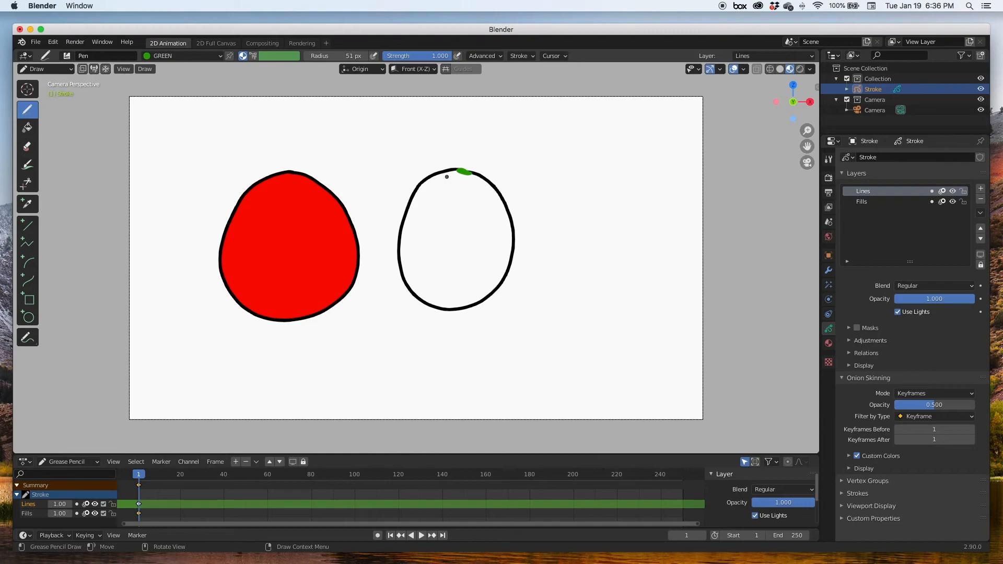
pyautogui.click(861, 202)
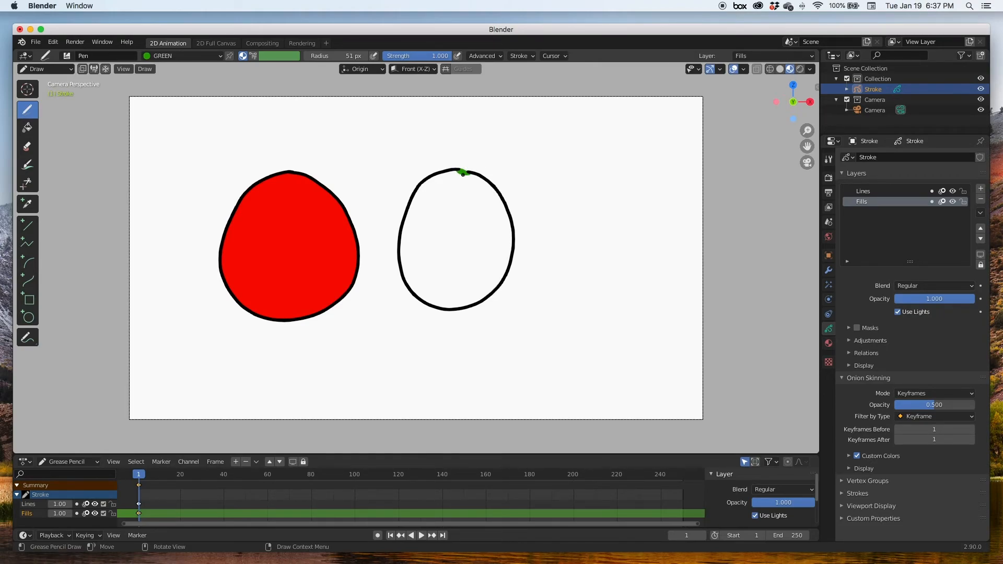
# - Switch to the Fill tool to fill the right circle with green
pyautogui.click(28, 127)
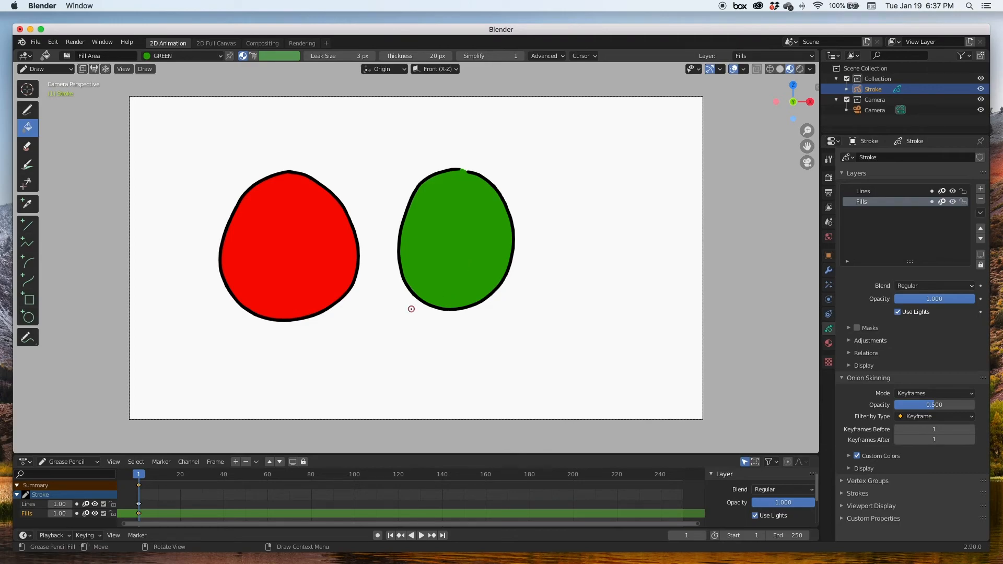
pyautogui.moveTo(463, 167)
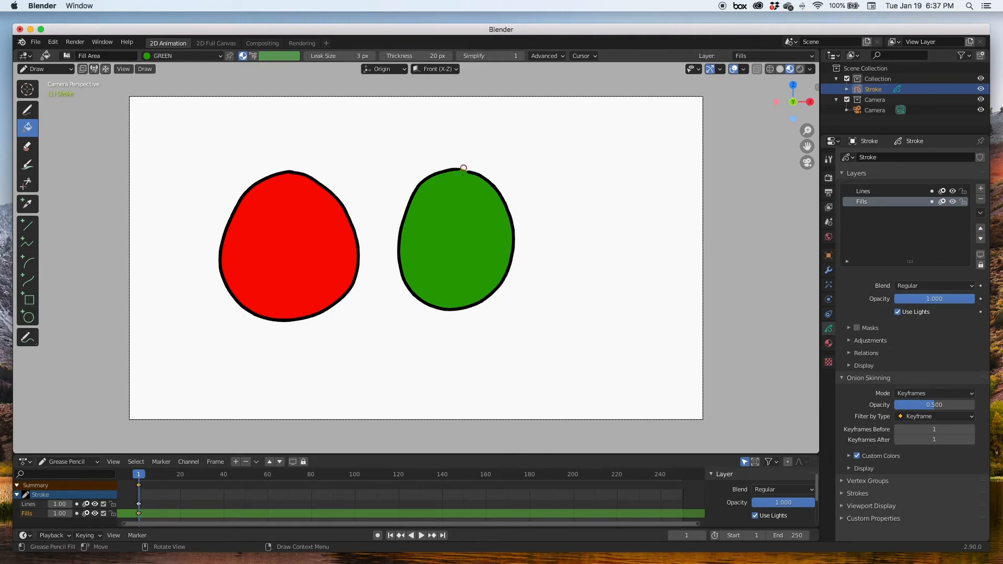
pyautogui.moveTo(459, 204)
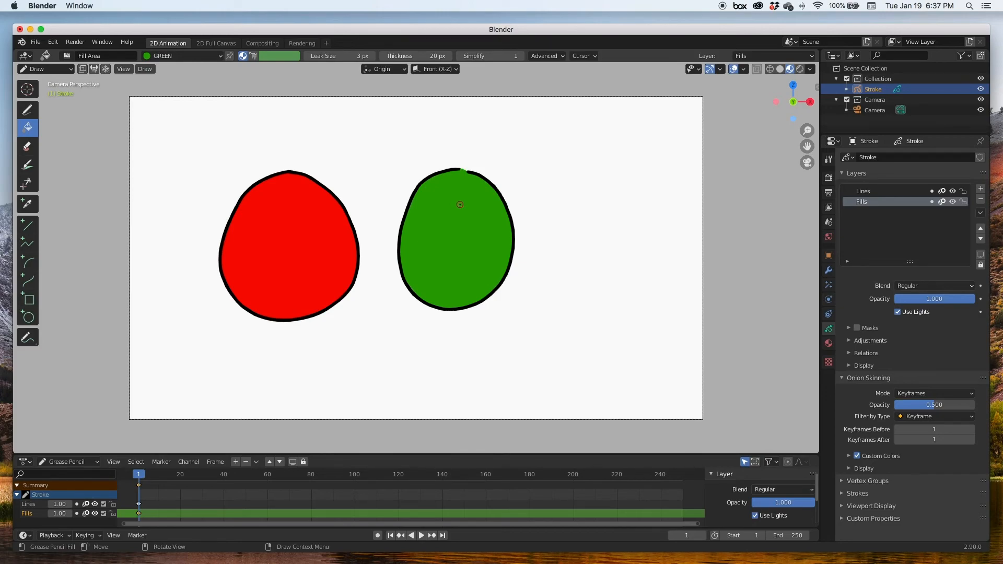
pyautogui.moveTo(422, 303)
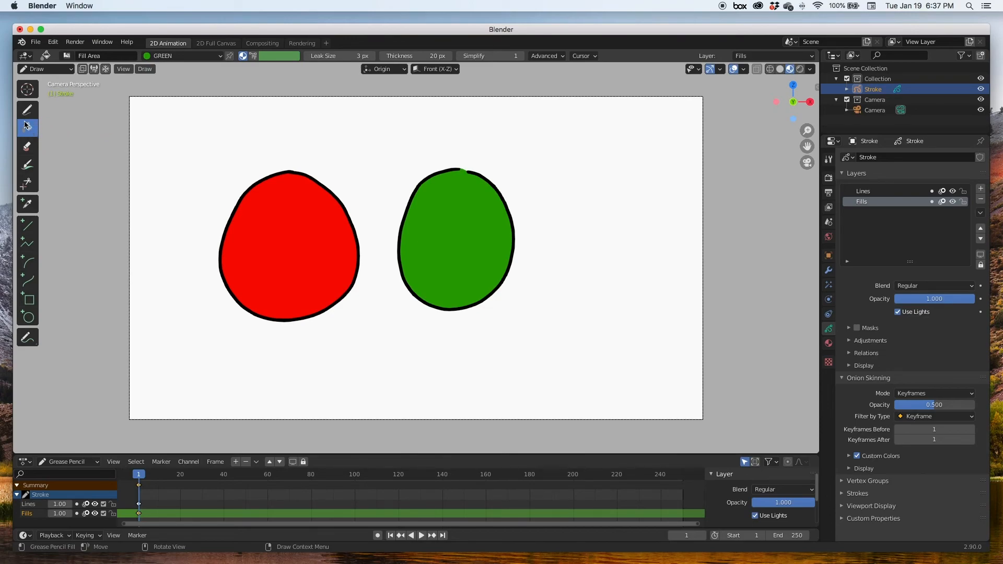
pyautogui.moveTo(28, 126)
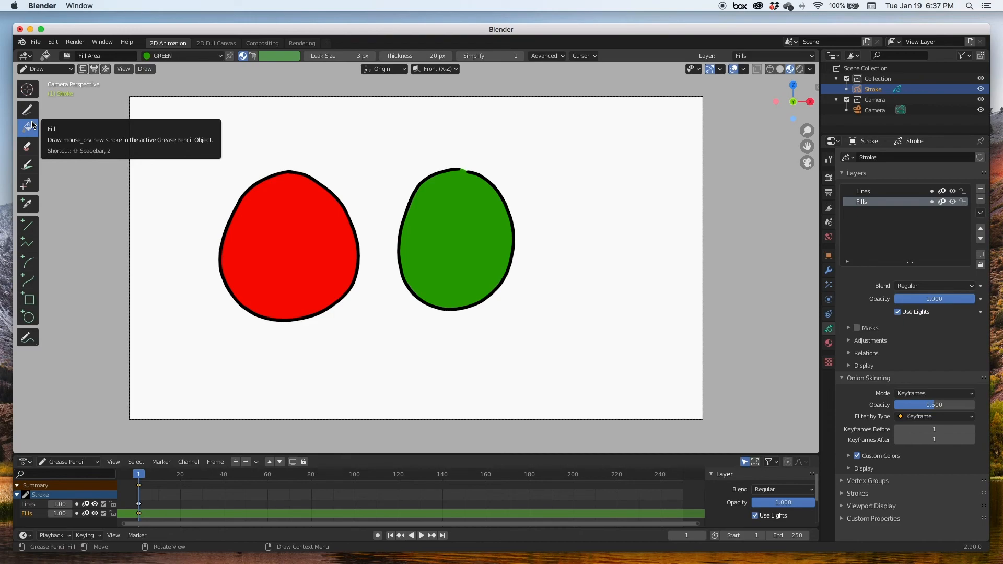
pyautogui.moveTo(38, 135)
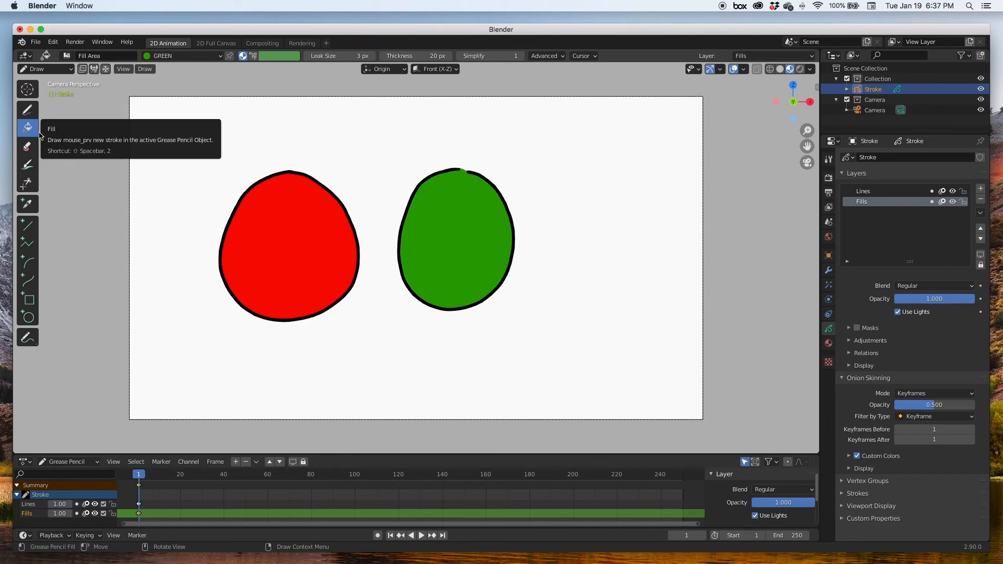
pyautogui.moveTo(715, 17)
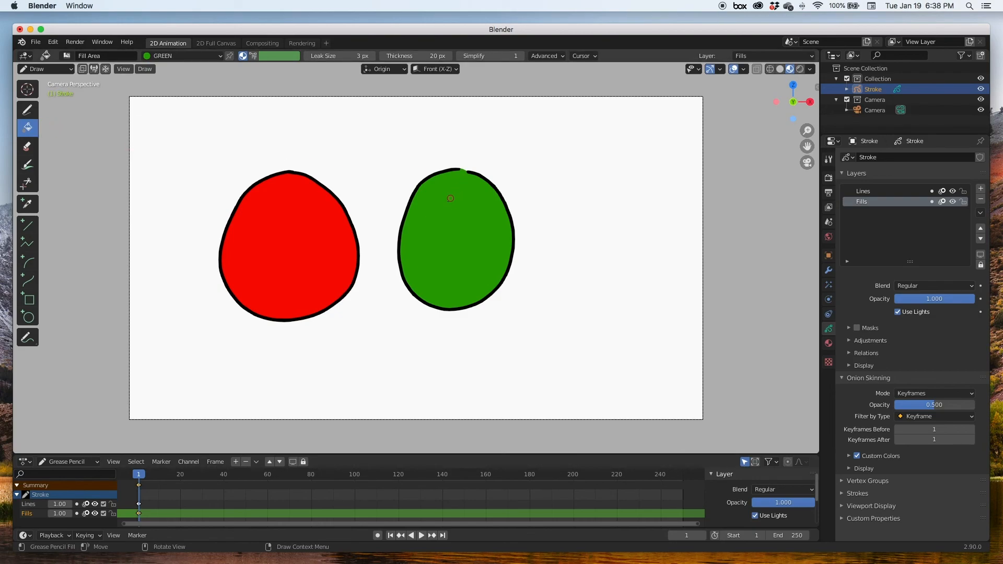
pyautogui.moveTo(435, 228)
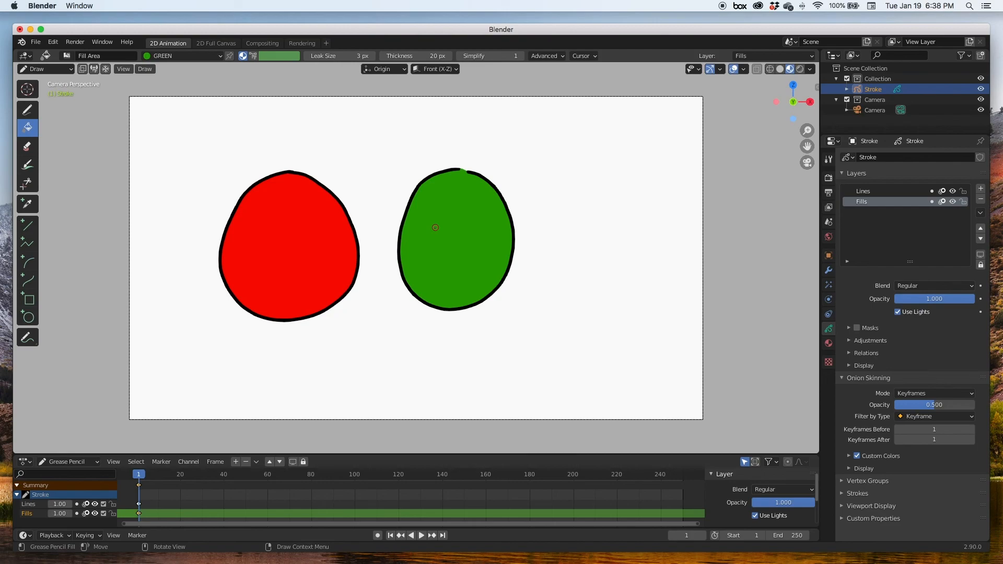
pyautogui.moveTo(340, 271)
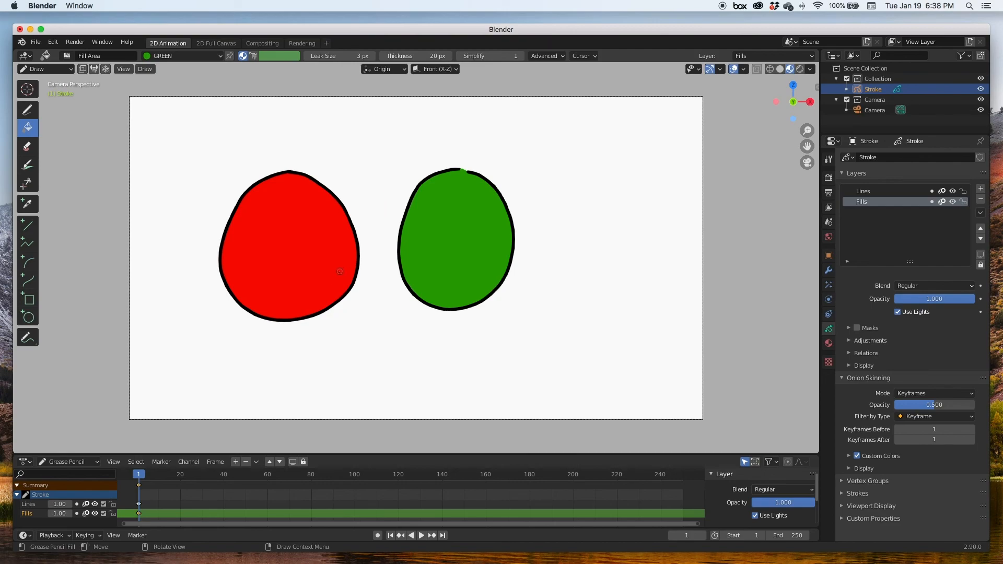